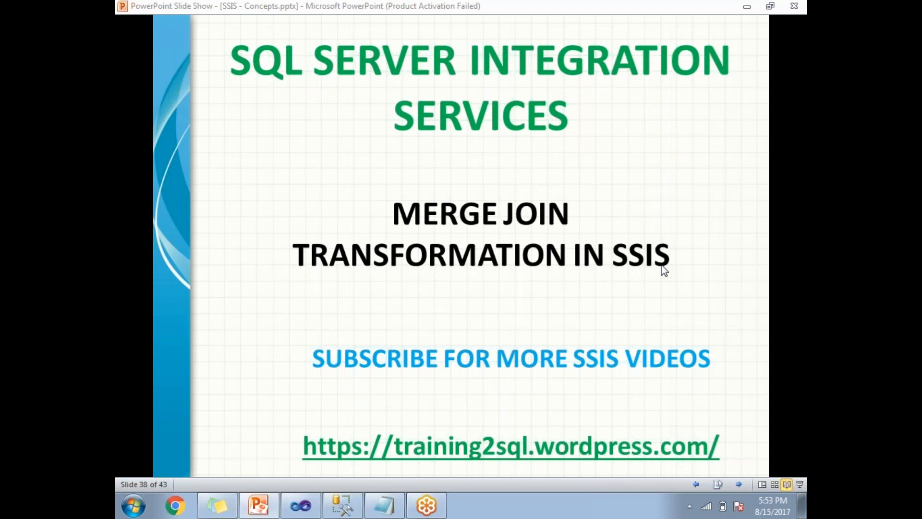
mouse_move(577, 281)
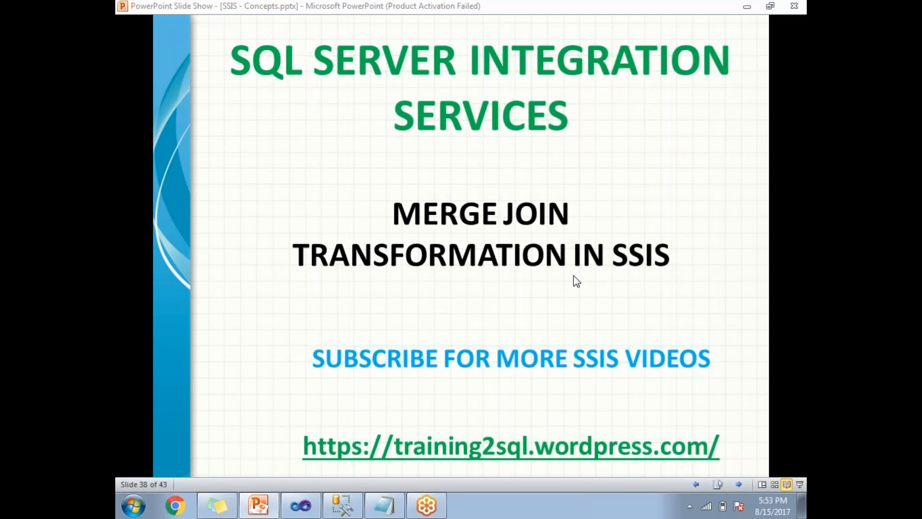
Step: Advance the slideshow to the Merge Join requirements slide
key("right")
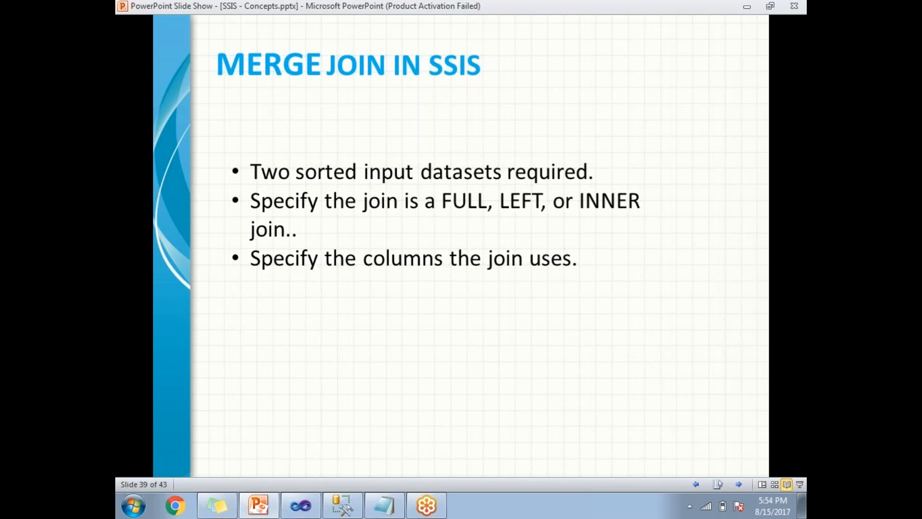
mouse_move(347, 435)
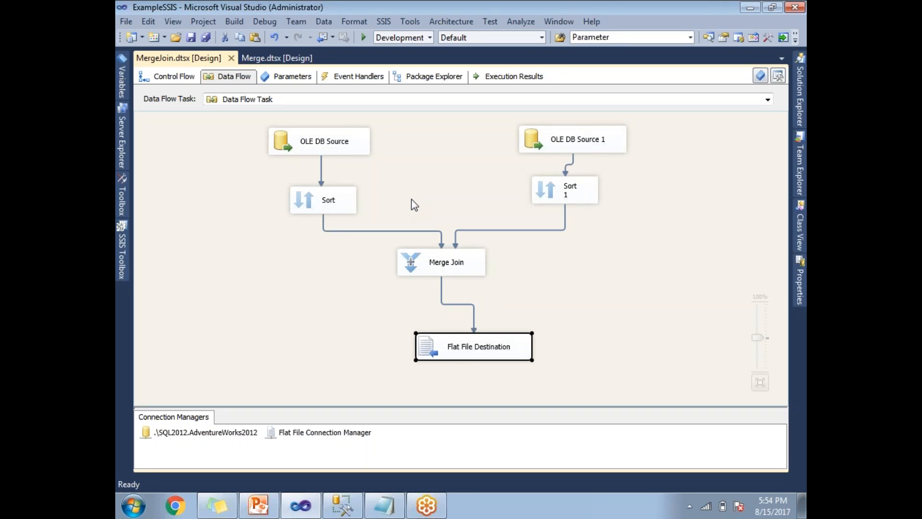
Step: Preview the first OLE DB Source's ProductCategory rows from AdventureWorks2012
left_click(319, 140)
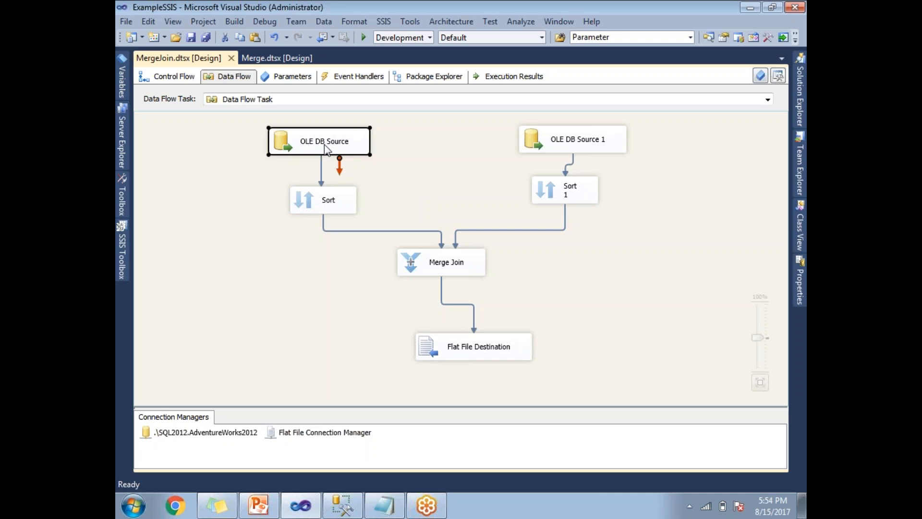
mouse_move(323, 147)
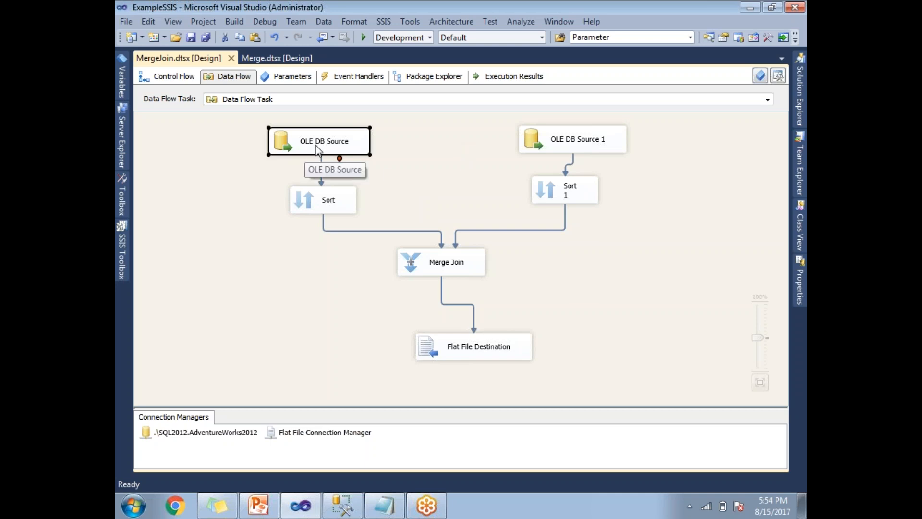
left_click(572, 138)
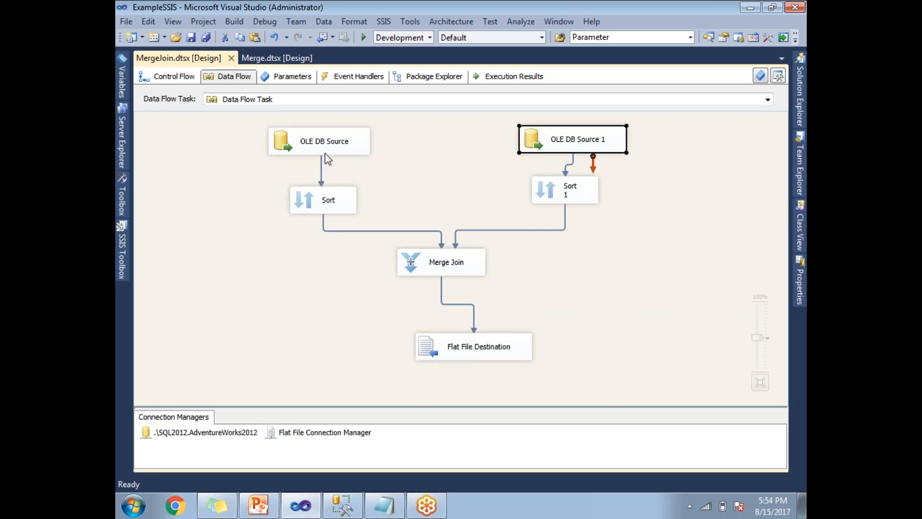
mouse_move(324, 146)
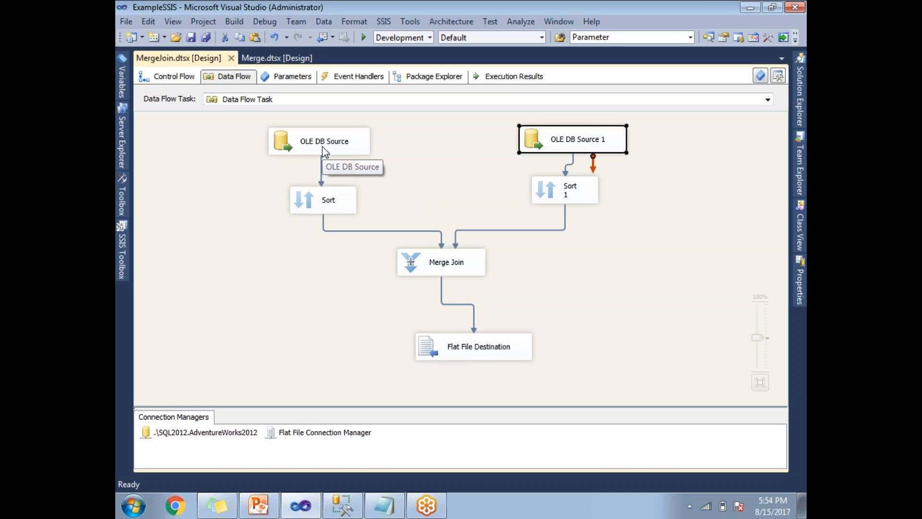
double_click(323, 142)
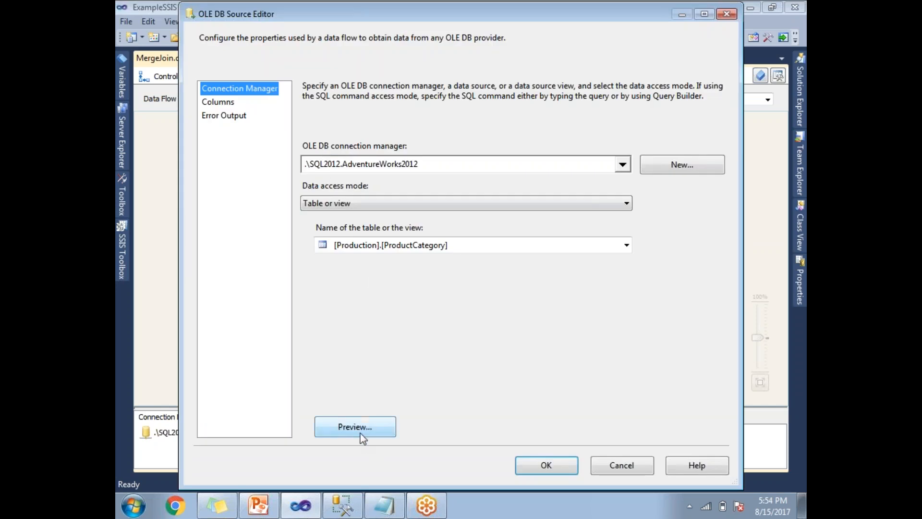
left_click(354, 427)
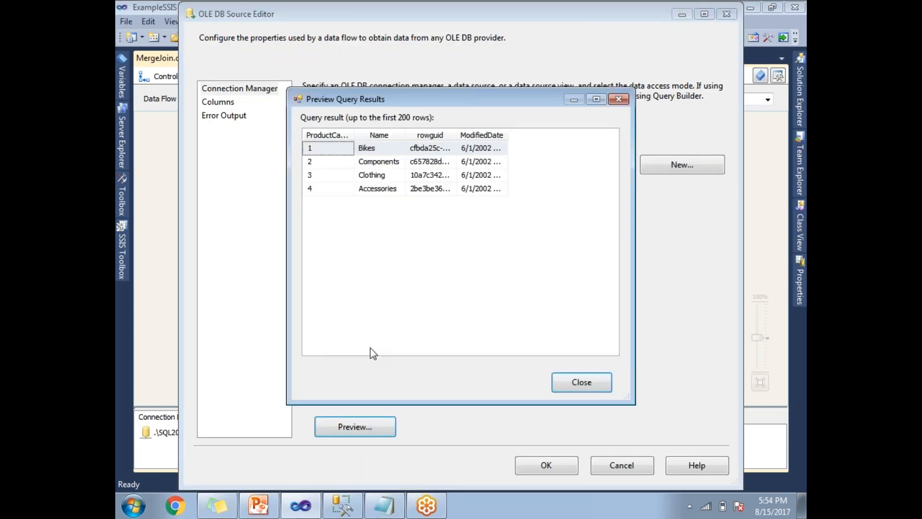
mouse_move(356, 134)
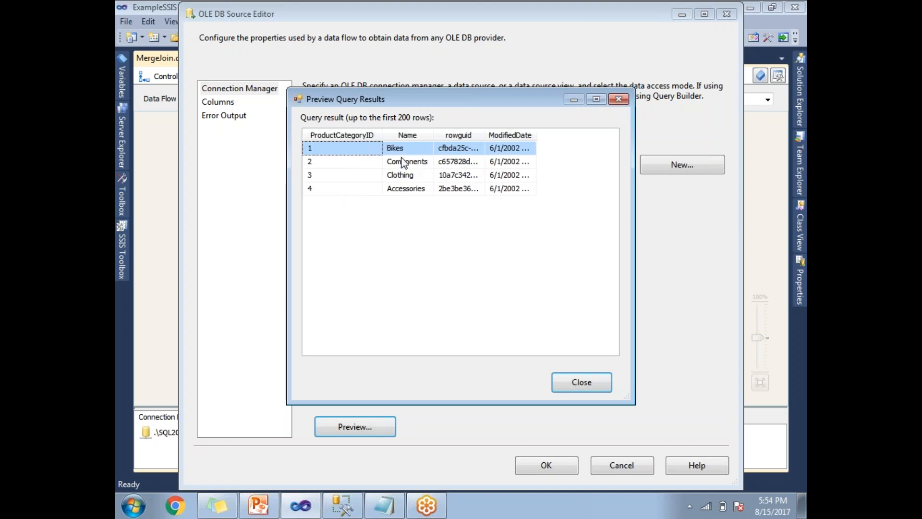
Step: Point out the Bikes, Components, Clothing and Accessories rows and close the preview
left_click(399, 175)
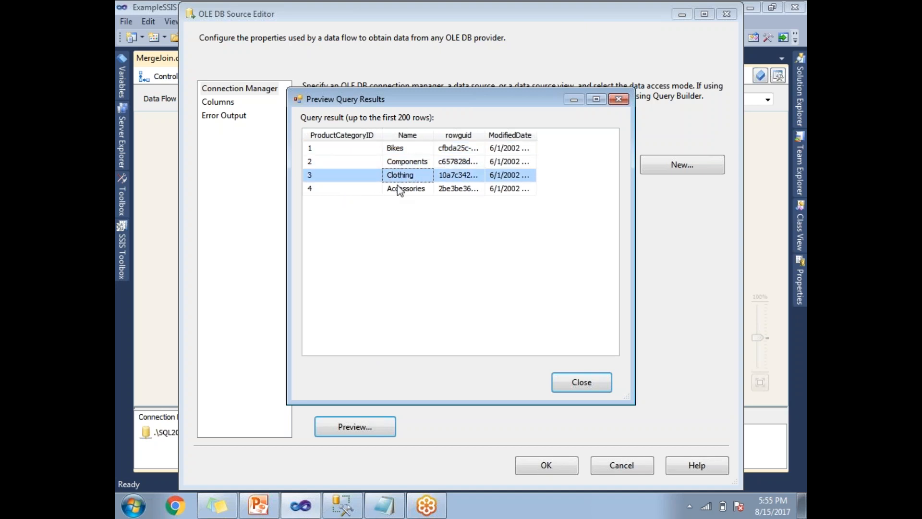
left_click(406, 188)
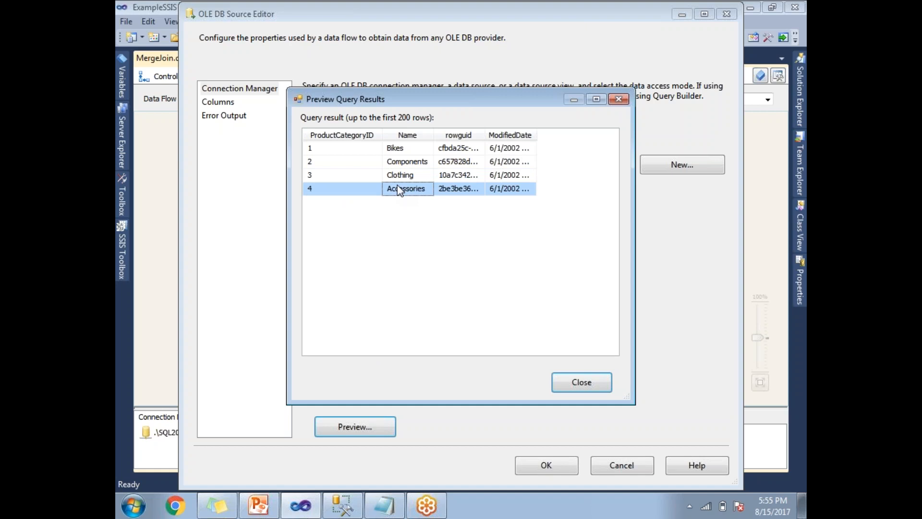
mouse_move(407, 218)
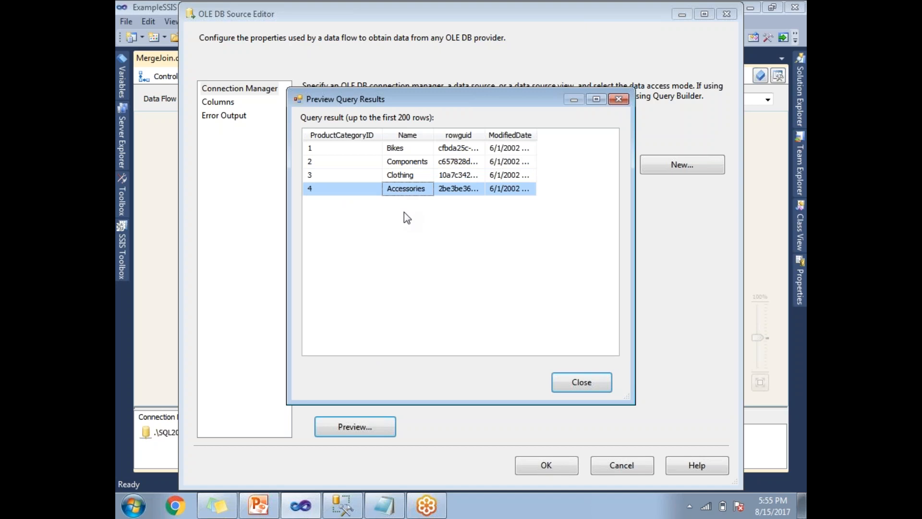
left_click(406, 148)
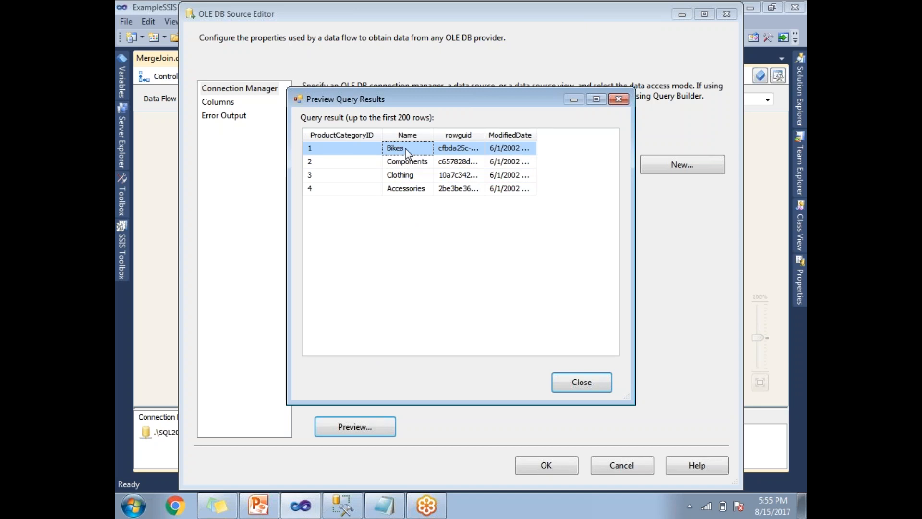
left_click(406, 162)
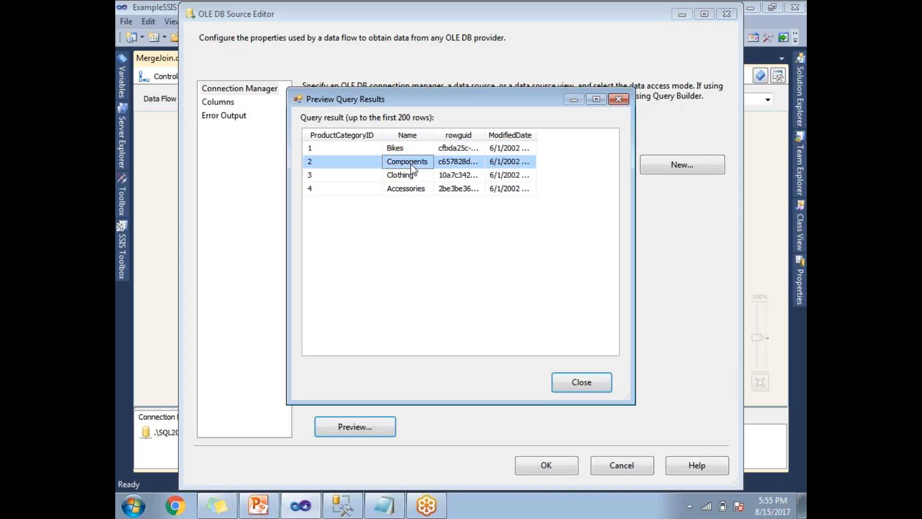
left_click(405, 188)
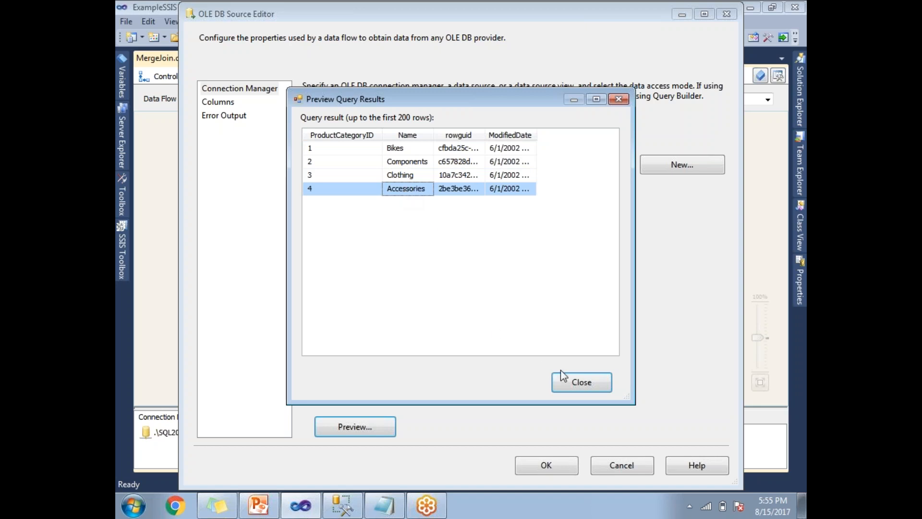
left_click(580, 381)
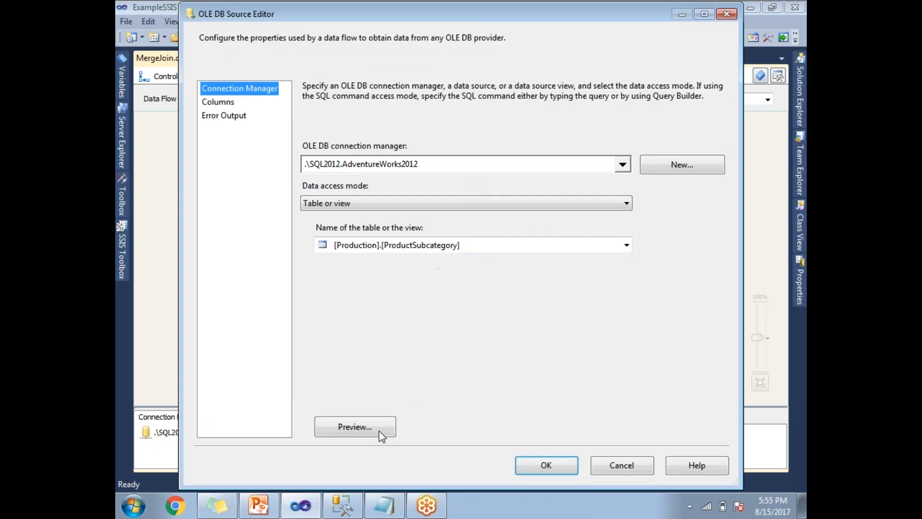
Step: Preview the ProductSubcategory rows such as Mountain Bikes and Handlebars, then close it
left_click(355, 426)
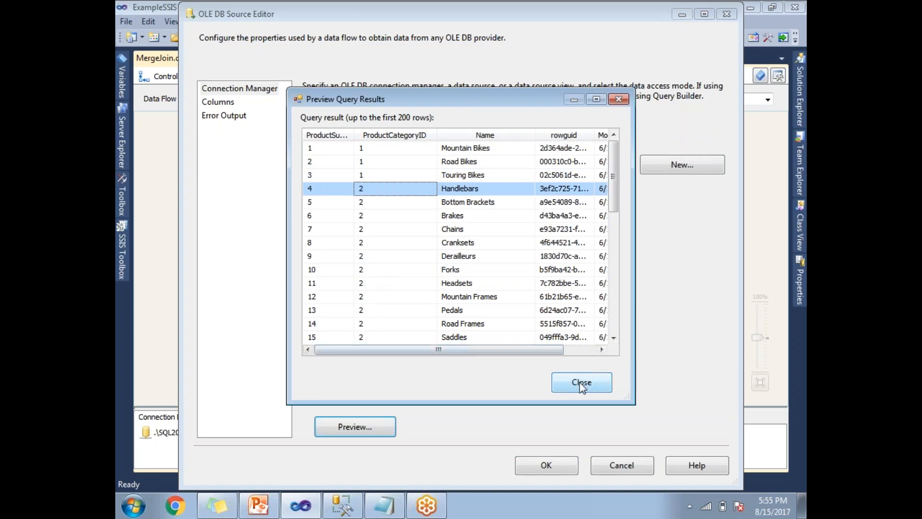
left_click(582, 383)
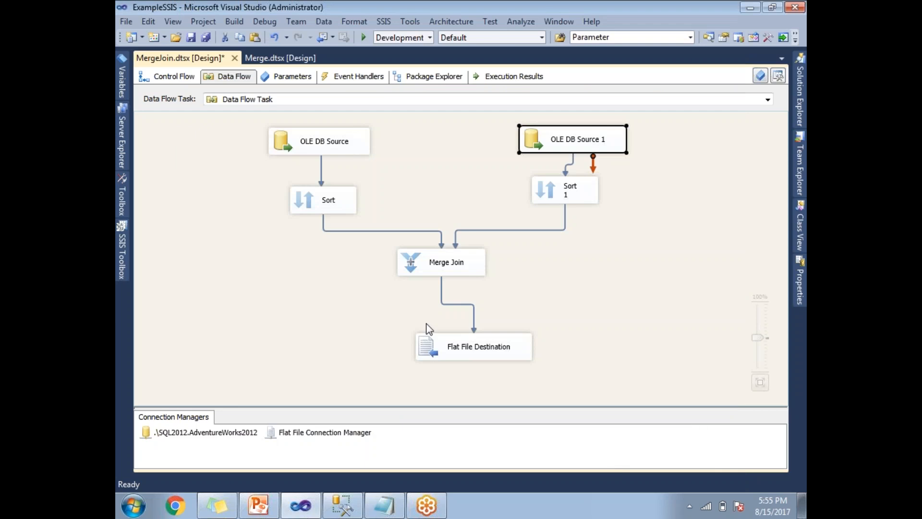
Step: Confirm the left Sort orders ProductCategoryID ascending
left_click(441, 261)
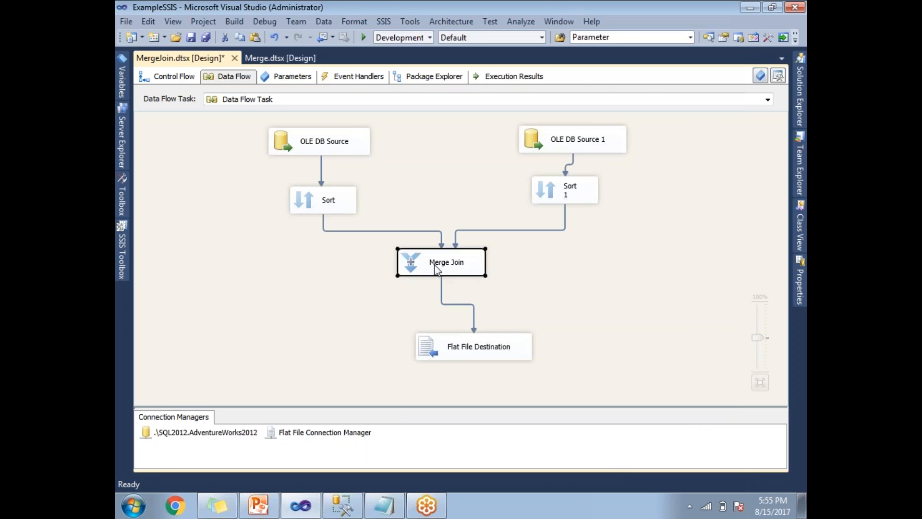
mouse_move(322, 202)
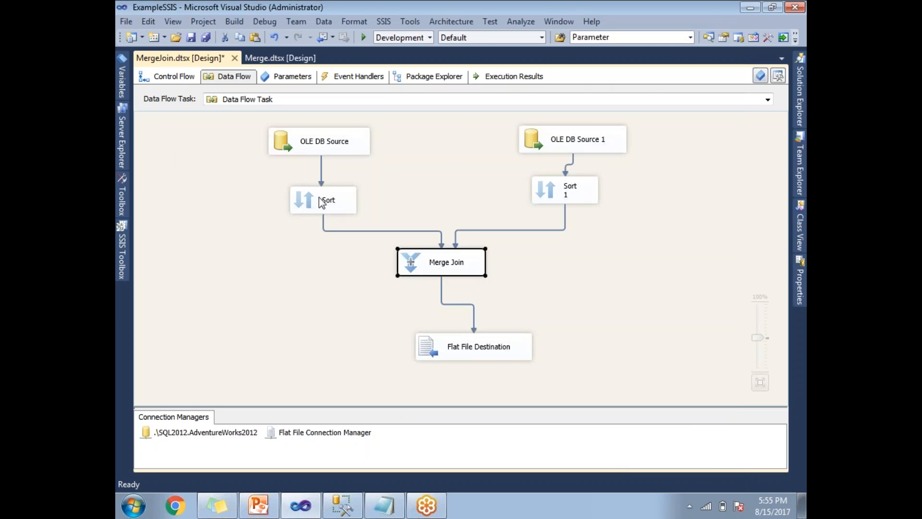
left_click(323, 200)
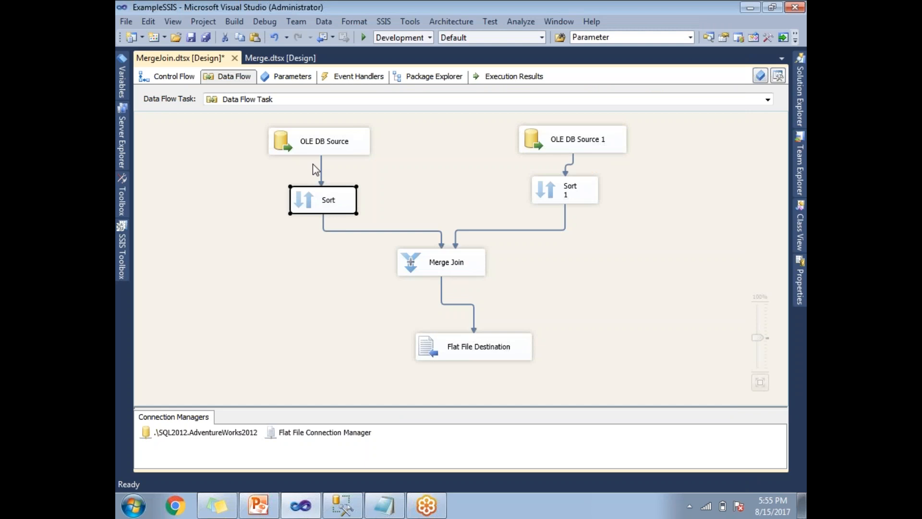
mouse_move(308, 202)
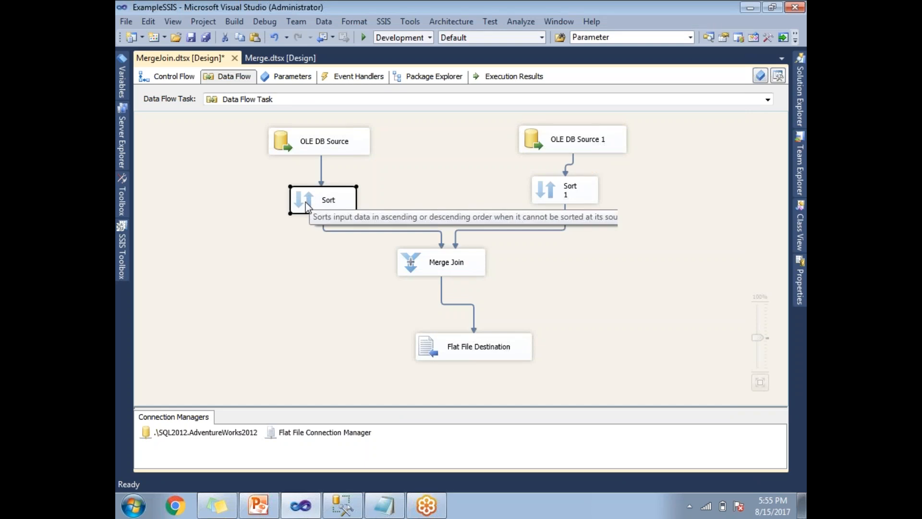
double_click(323, 199)
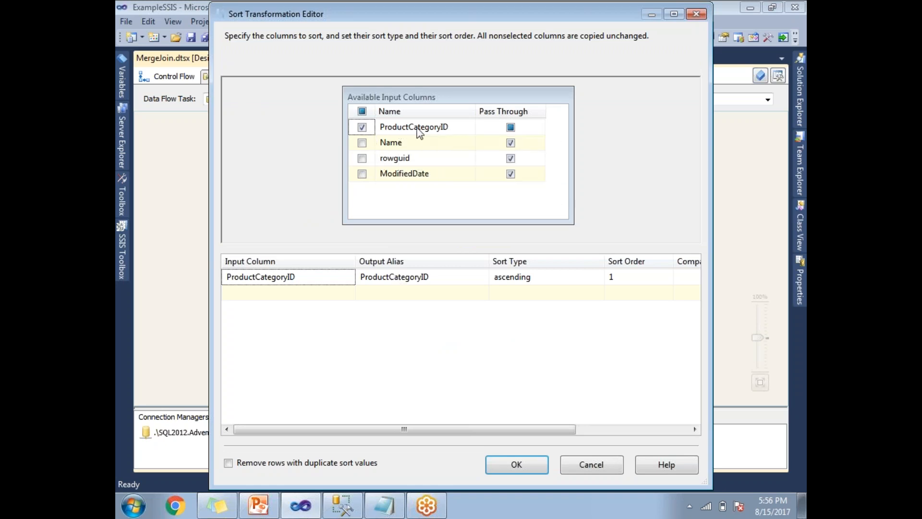
mouse_move(415, 126)
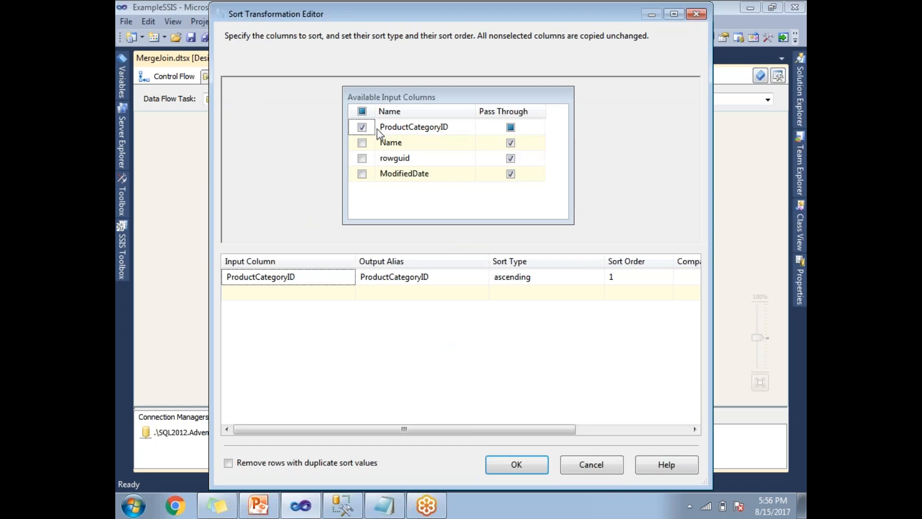
mouse_move(541, 287)
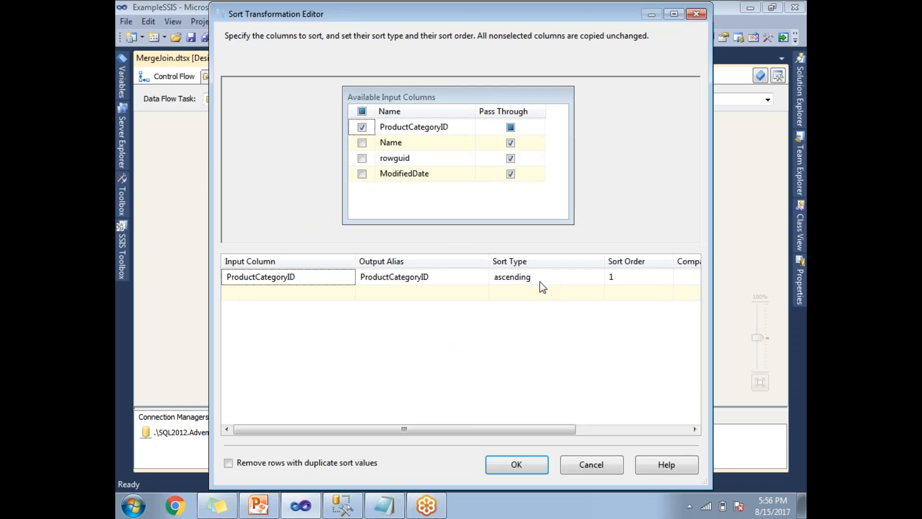
left_click(541, 276)
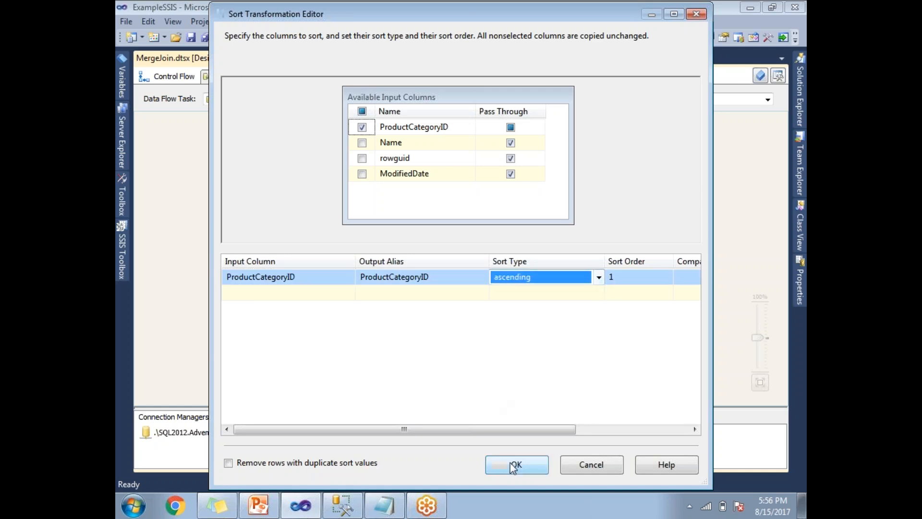
left_click(517, 464)
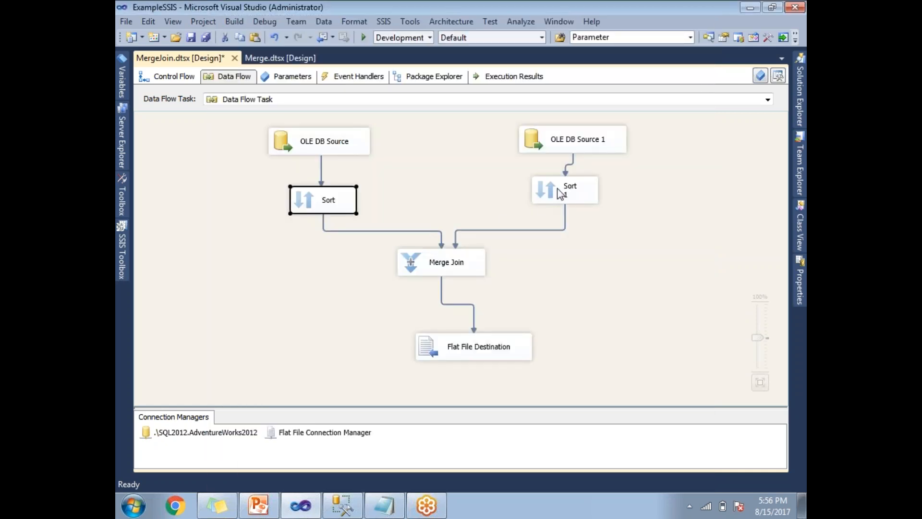
Step: Confirm the right Sort also orders ProductCategoryID ascending
double_click(564, 189)
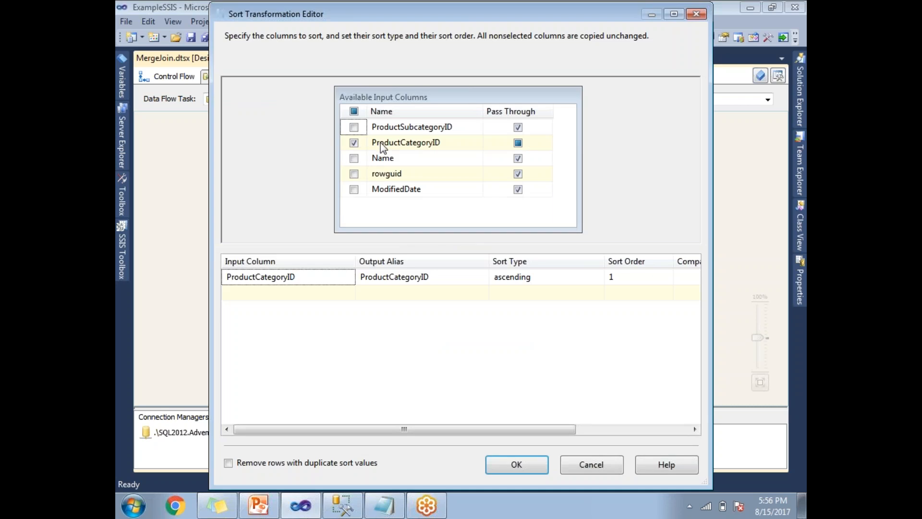
mouse_move(405, 142)
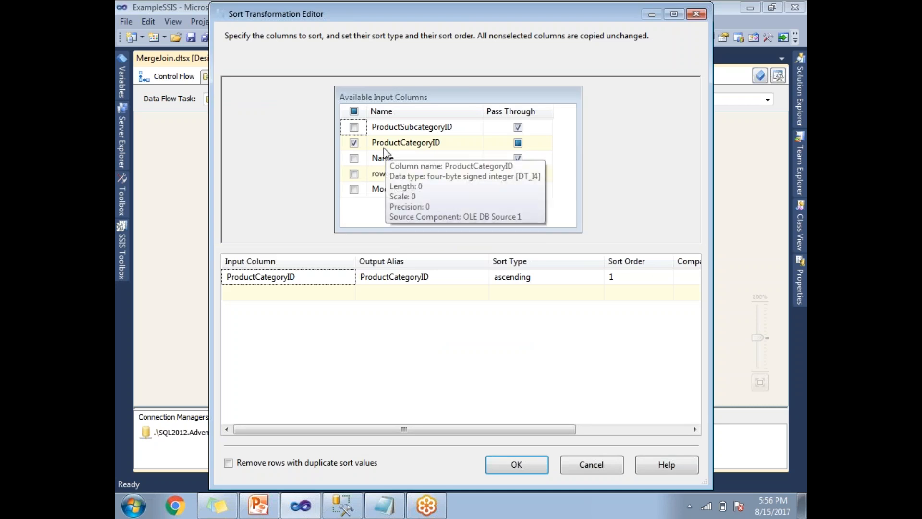
mouse_move(535, 277)
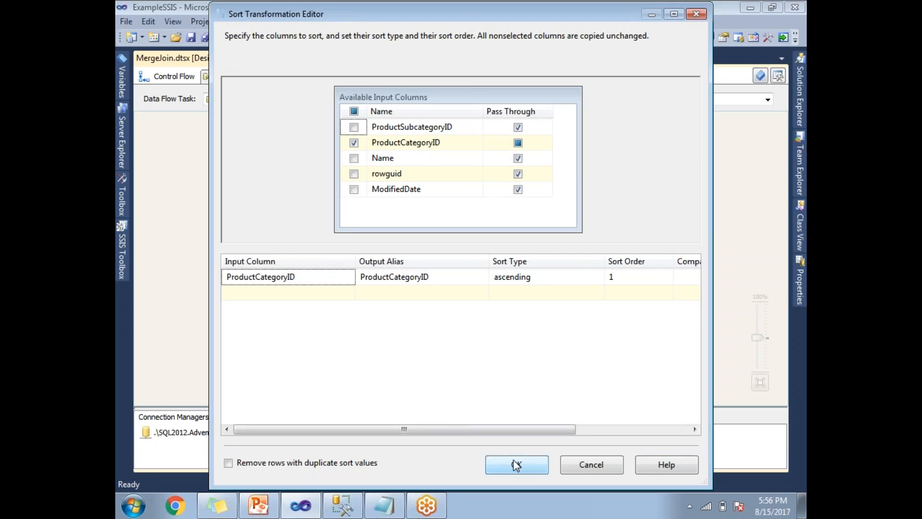
left_click(516, 464)
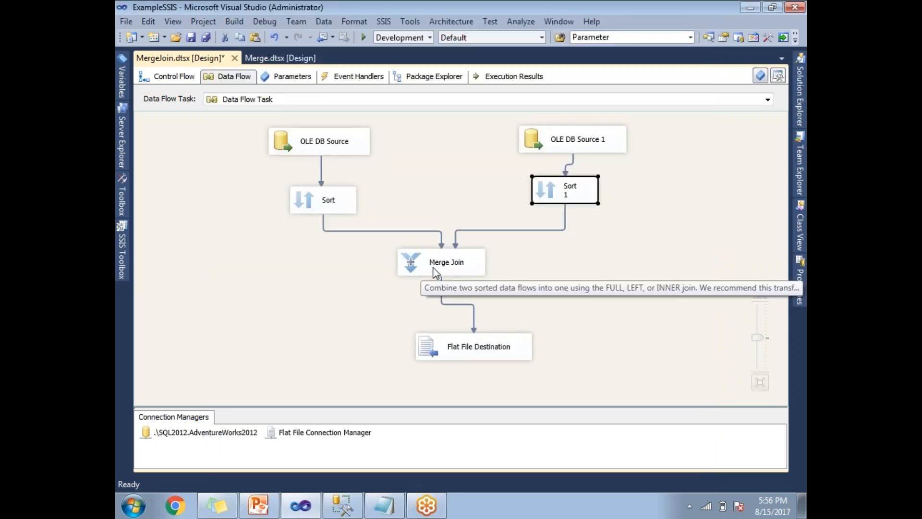
Step: Keep the Merge Join as an inner join keyed on ProductCategoryID
double_click(441, 261)
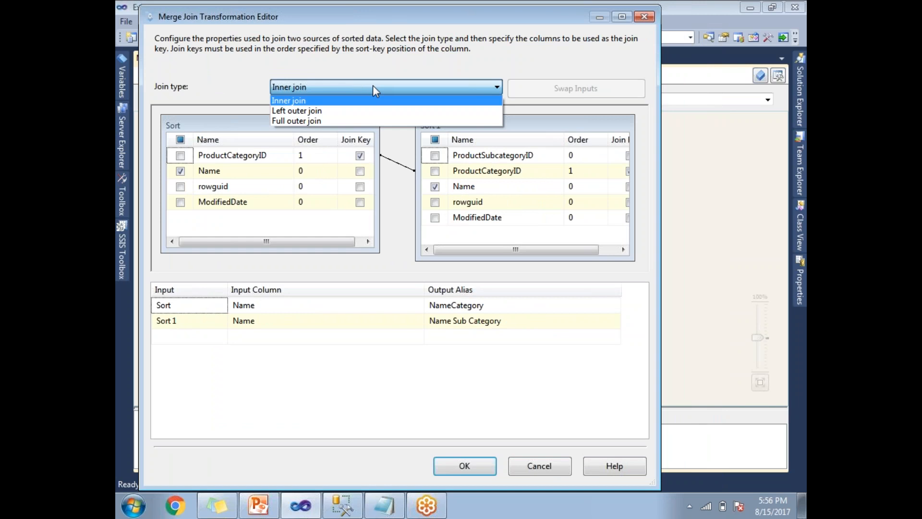
mouse_move(367, 104)
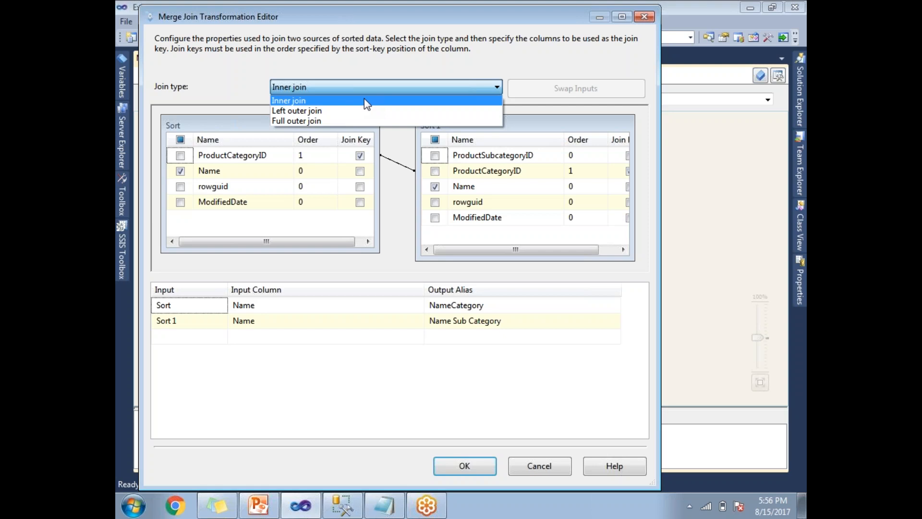
left_click(288, 100)
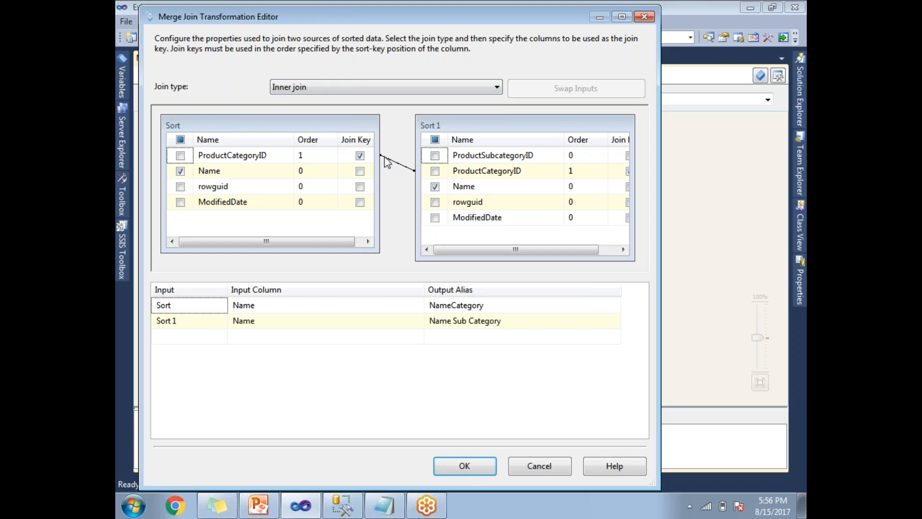
mouse_move(391, 163)
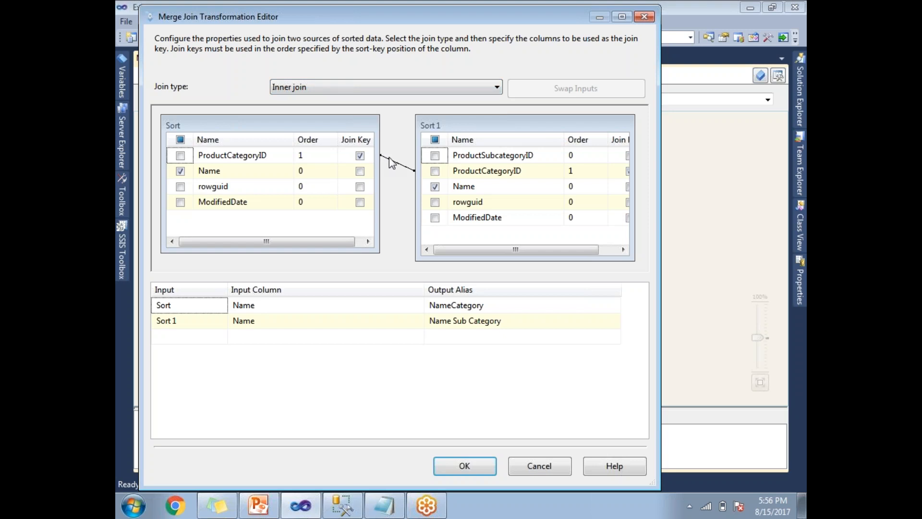
mouse_move(243, 163)
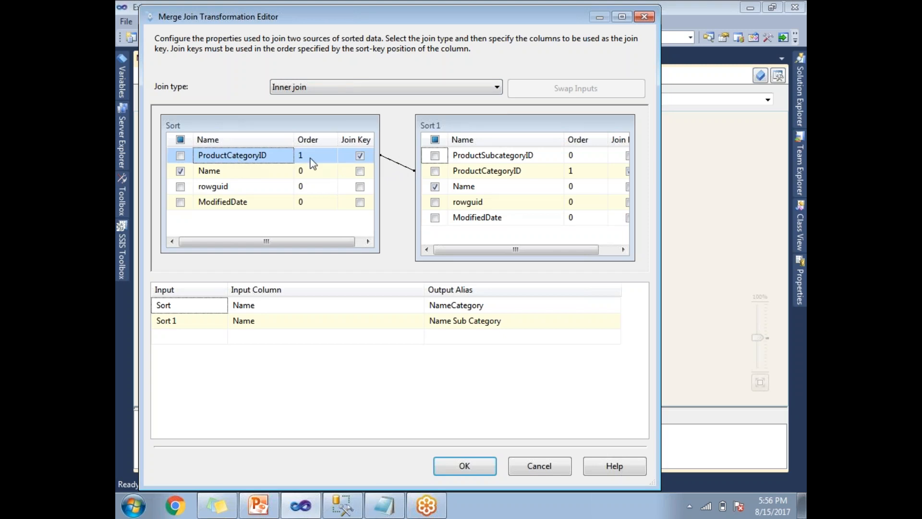
left_click(486, 171)
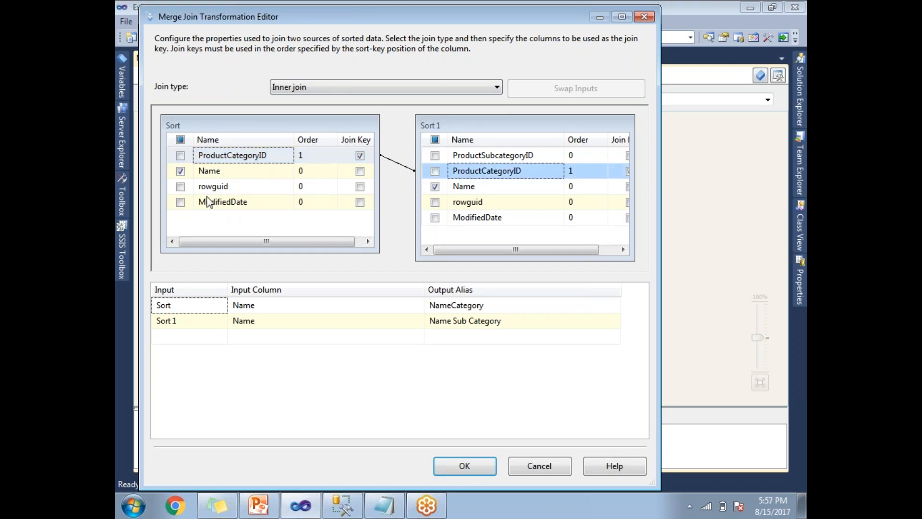
mouse_move(185, 222)
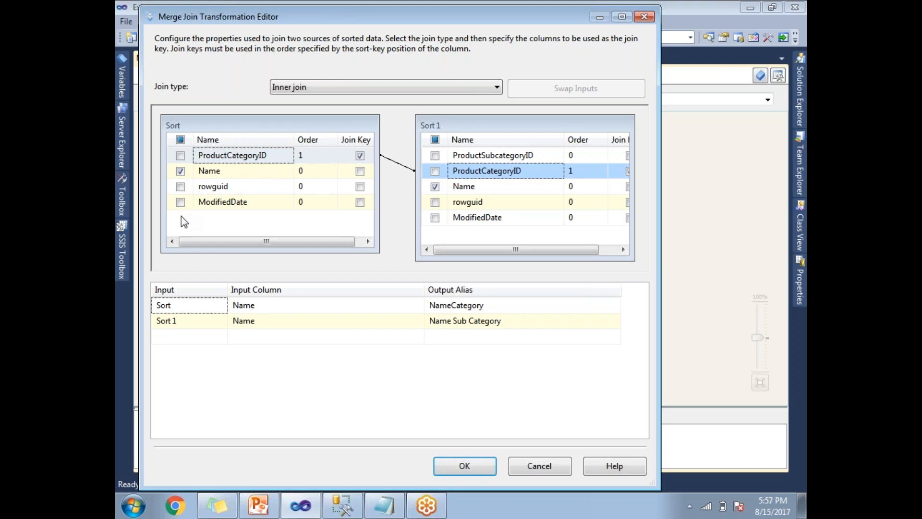
mouse_move(200, 177)
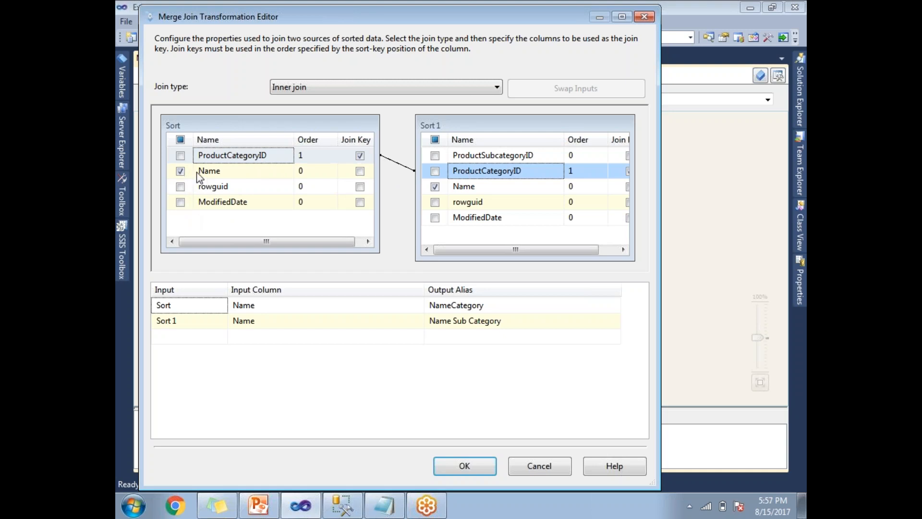
mouse_move(211, 132)
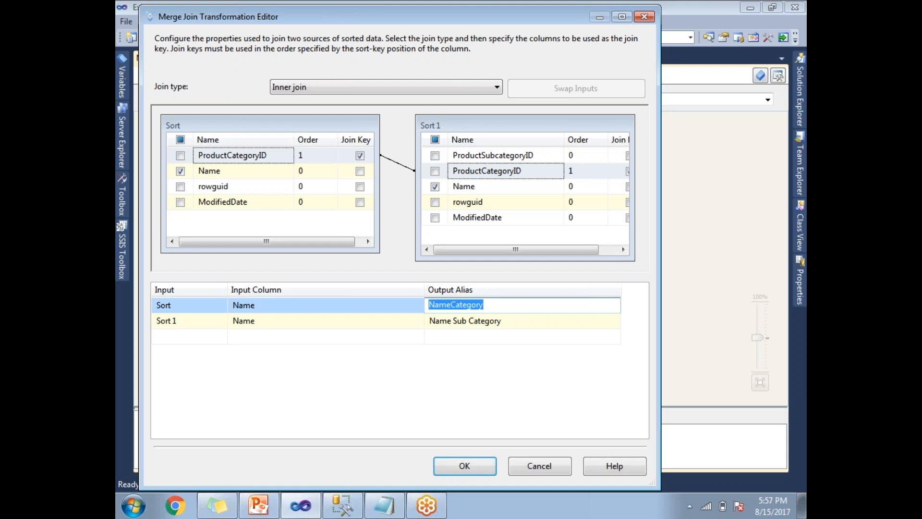
Step: Alias the output names as NameCategory and Name Sub Category and accept the join
left_click(464, 321)
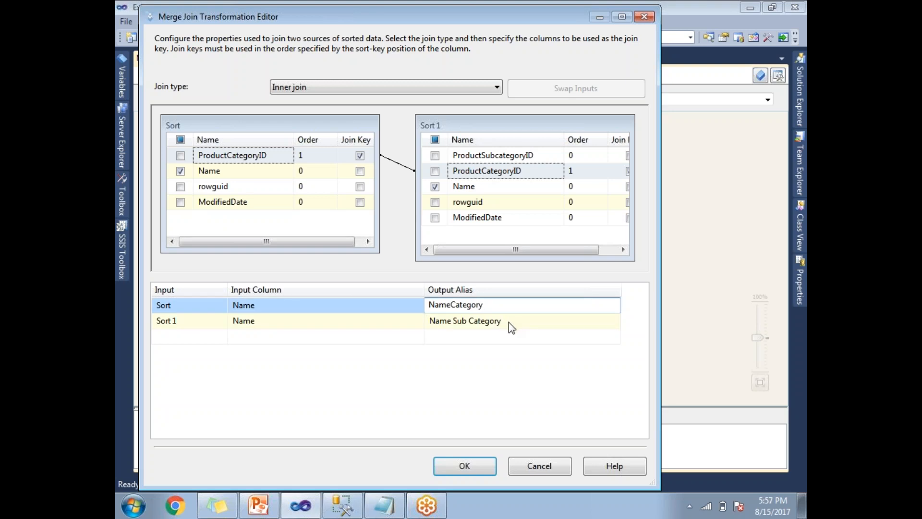
double_click(455, 305)
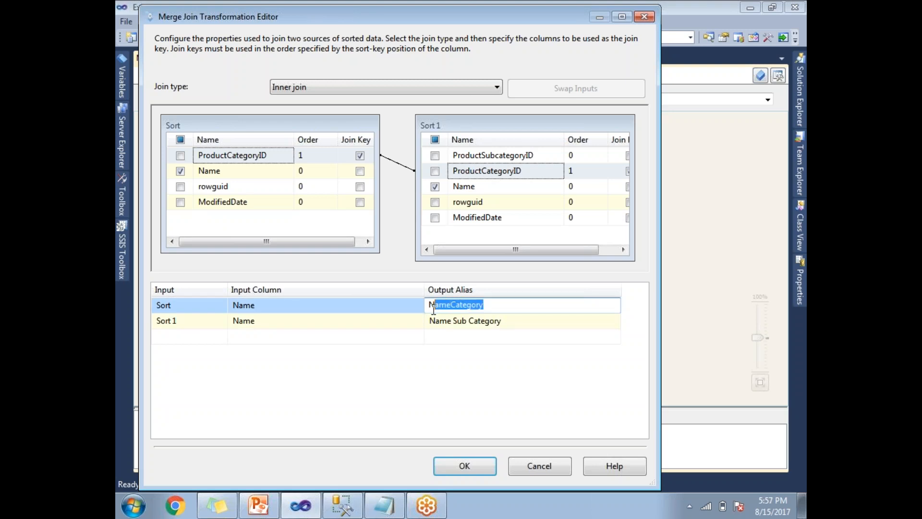
left_click(523, 321)
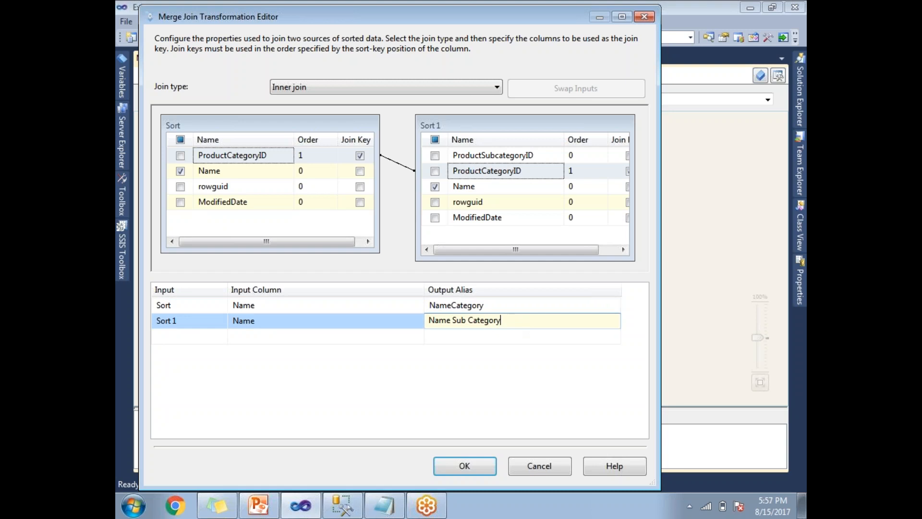
triple_click(464, 319)
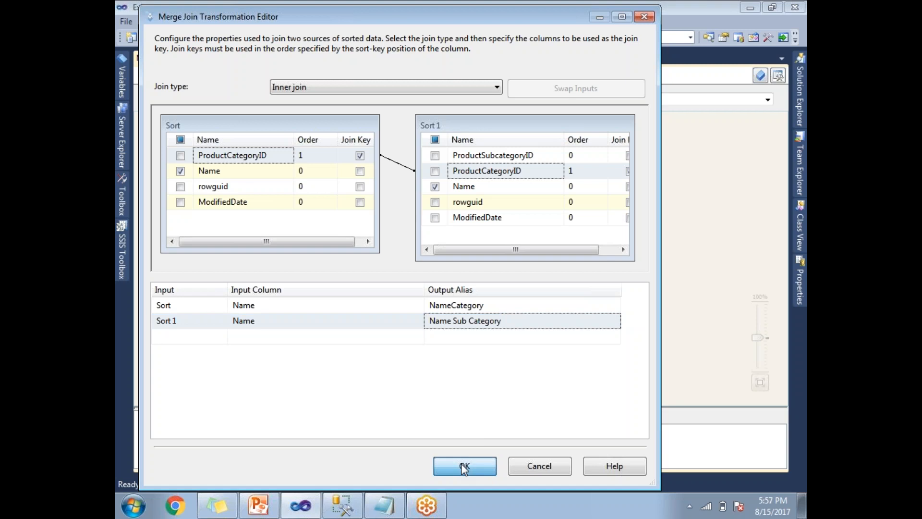
left_click(465, 465)
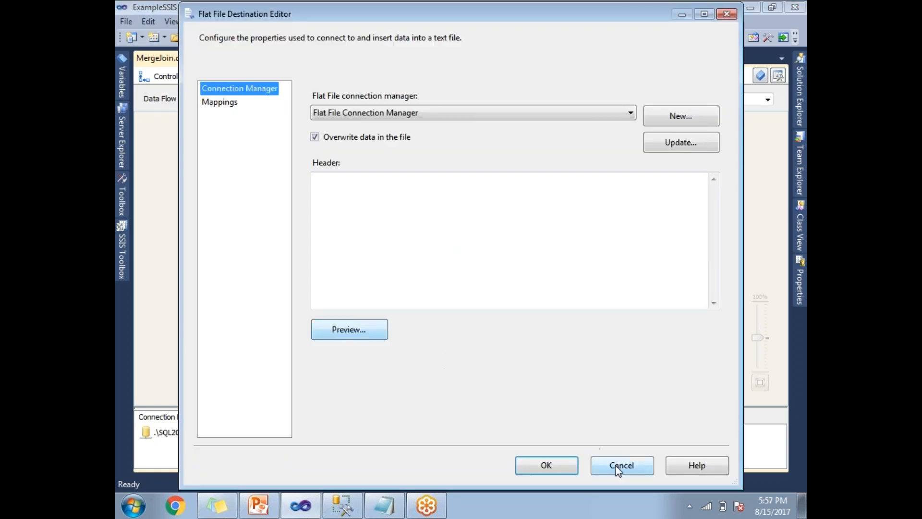
Step: Leave the Flat File Destination unchanged and save the MergeJoin package
left_click(621, 465)
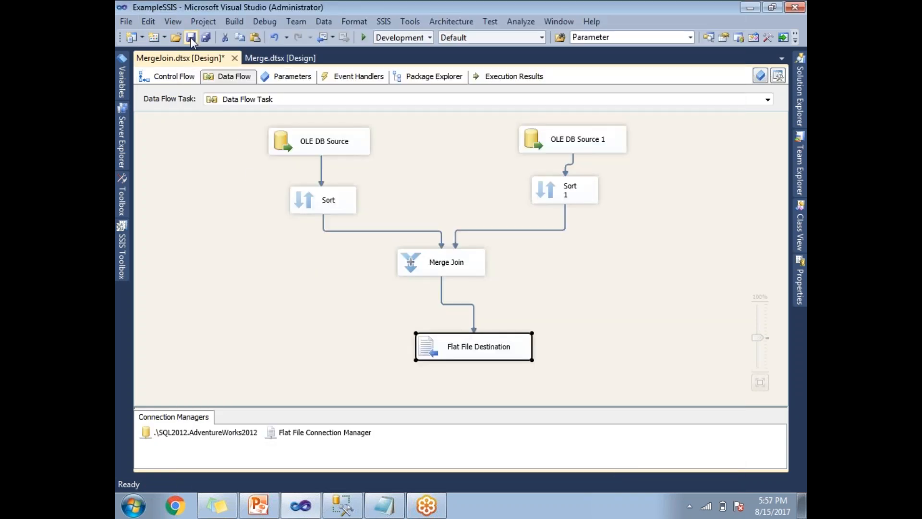
left_click(190, 38)
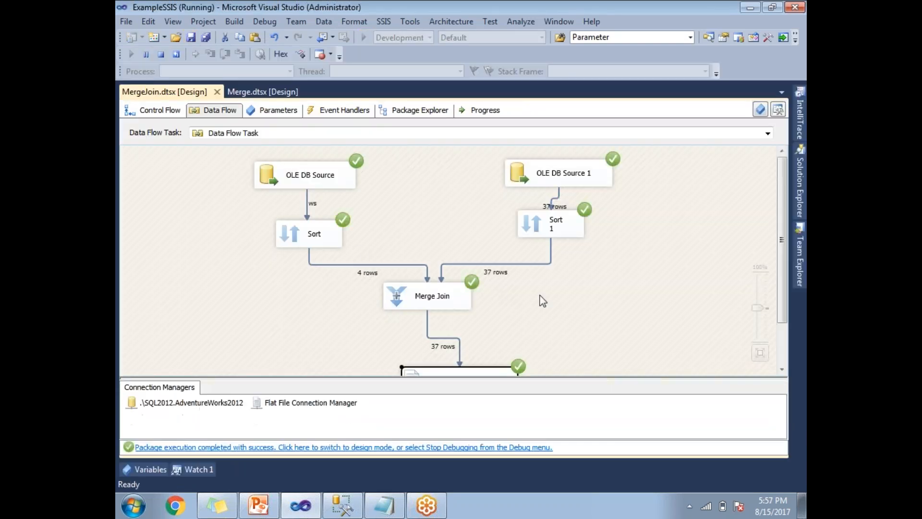
Step: Check the green ticks and 37-row counts of the completed run in the Data Flow
scroll("down", 3)
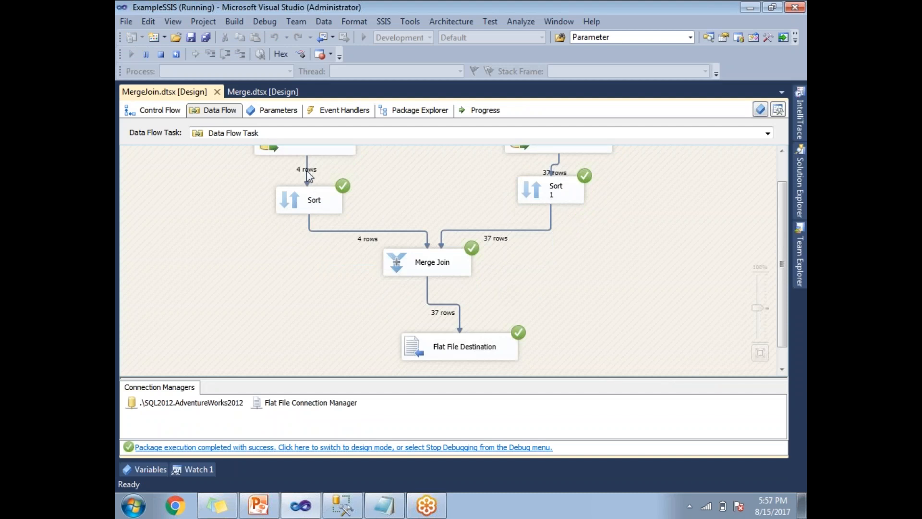
mouse_move(553, 176)
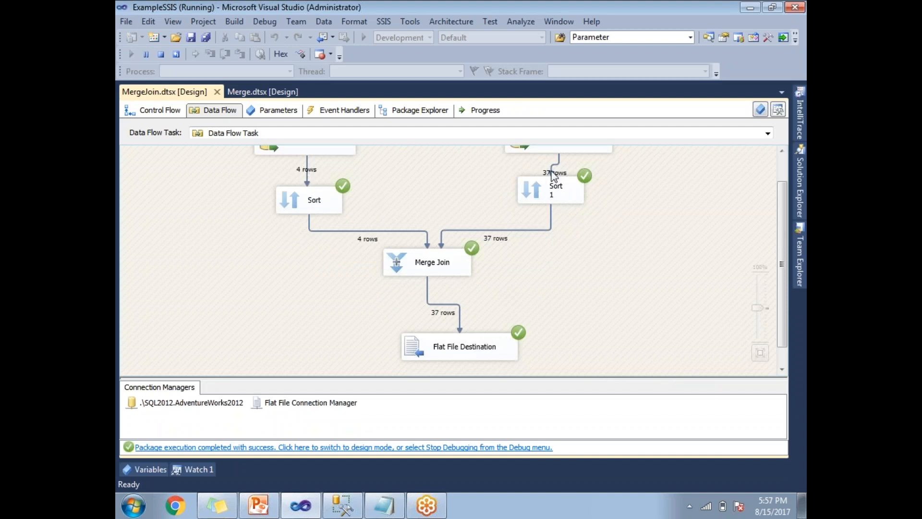
scroll("down", 3)
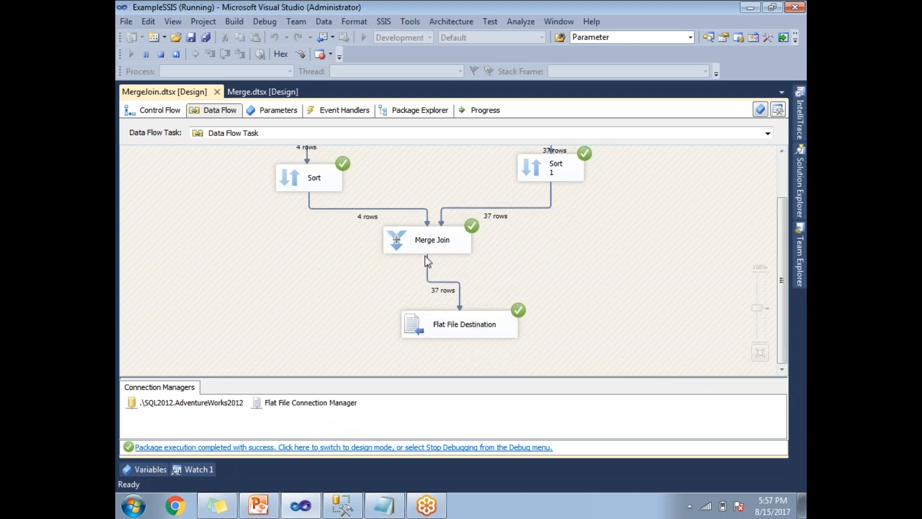
mouse_move(467, 303)
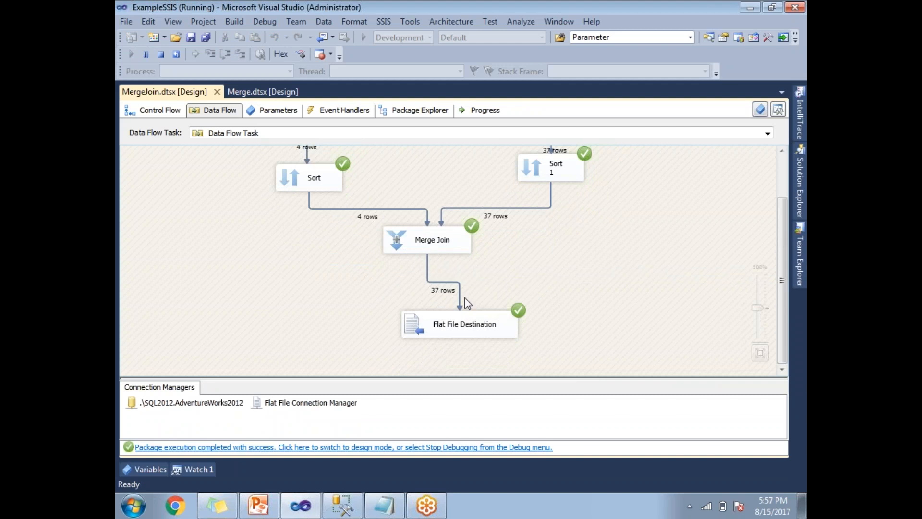
left_click(384, 504)
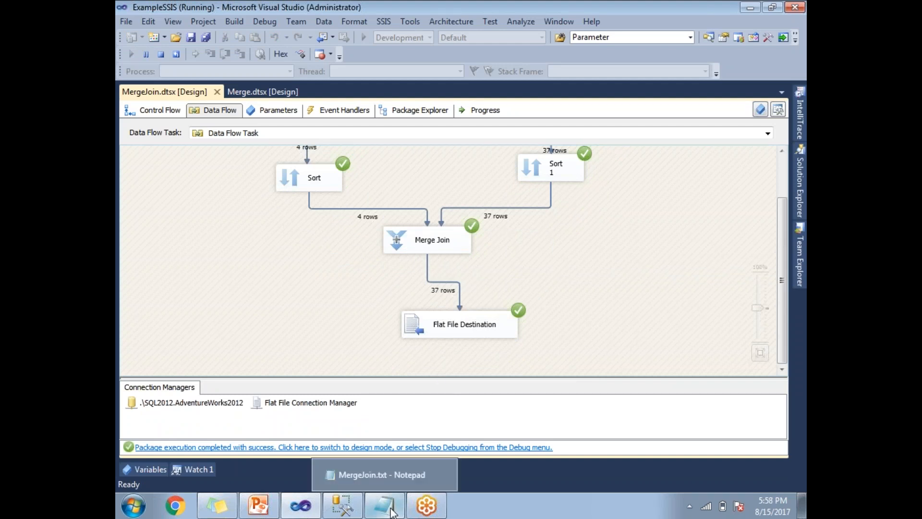
Step: Bring up MergeJoin.txt and highlight its NameCategory, Name Sub Category header row
left_click(385, 473)
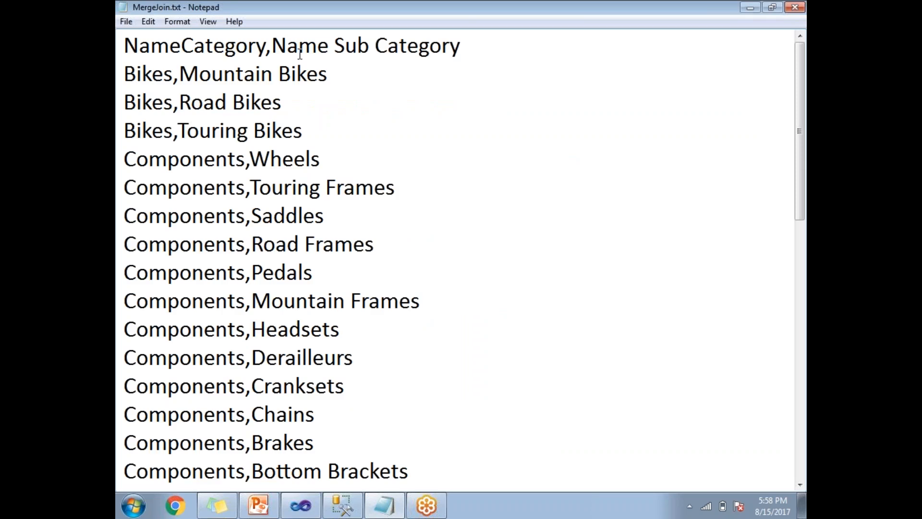
left_click_drag(124, 46, 358, 47)
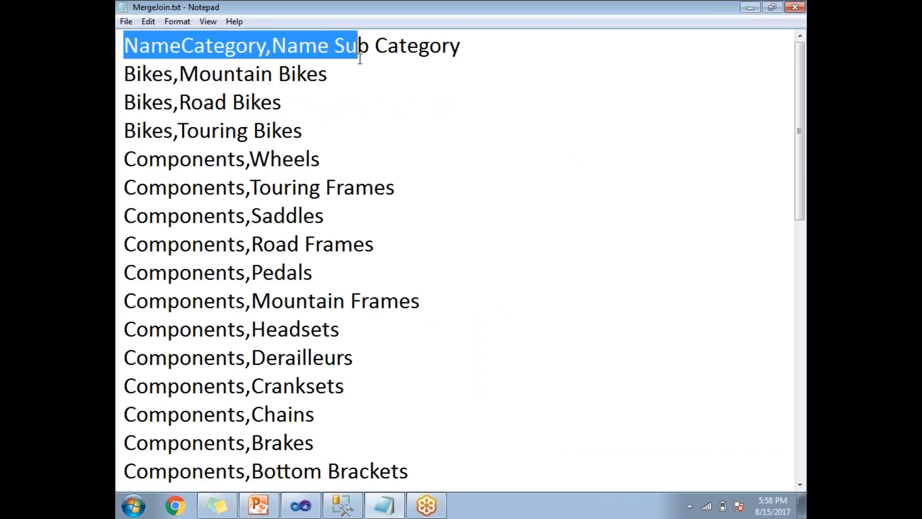
left_click(141, 102)
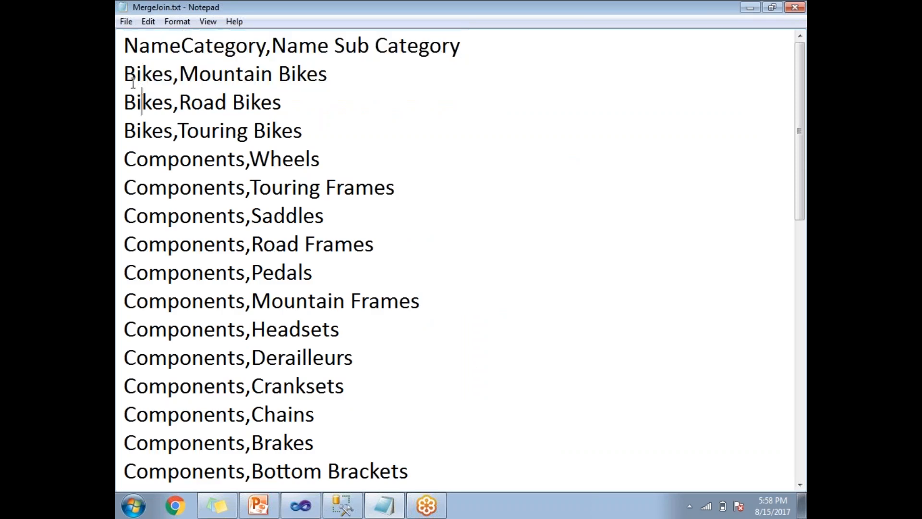
Step: Highlight the Bikes rows down to Components,Wheels to review the output pairs
left_click_drag(123, 73, 282, 102)
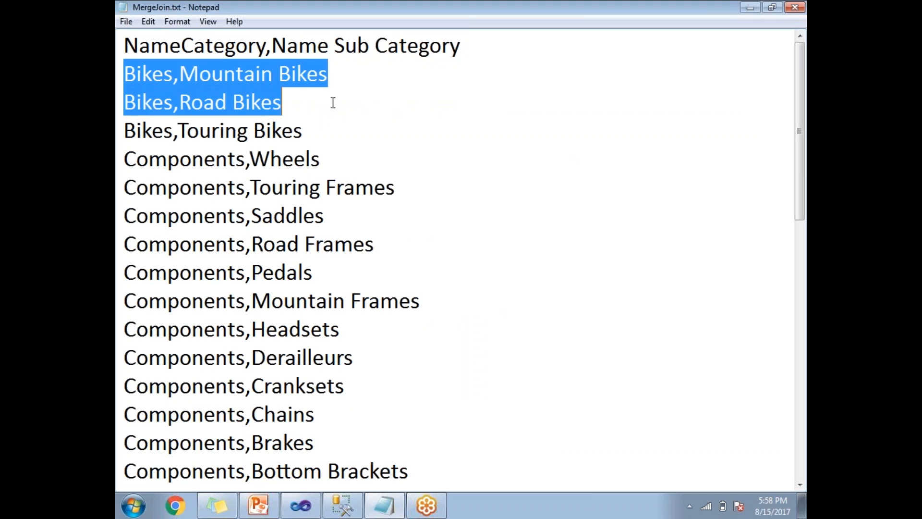
left_click_drag(281, 102, 319, 159)
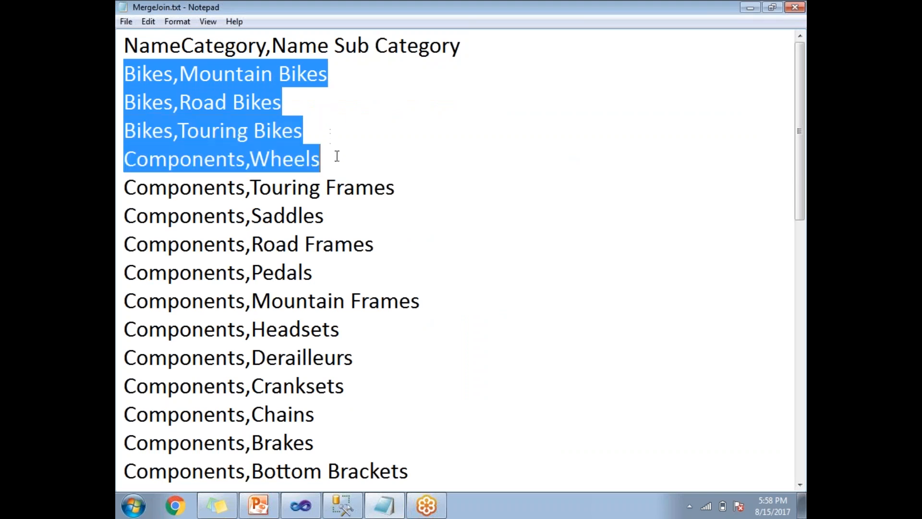
scroll("down", 3)
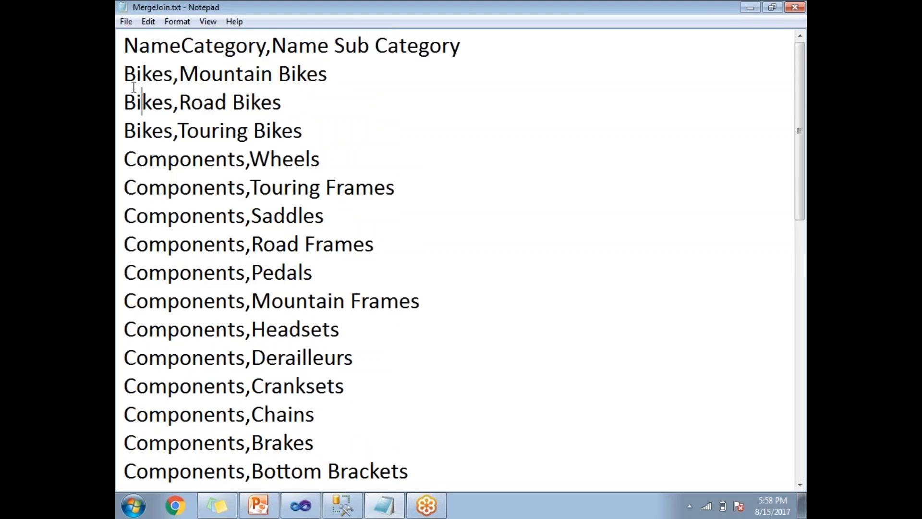
double_click(148, 74)
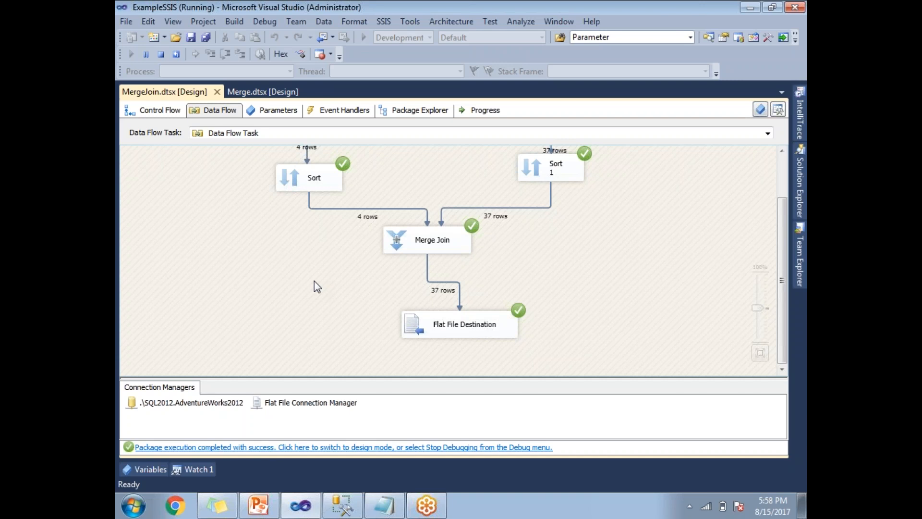
mouse_move(672, 146)
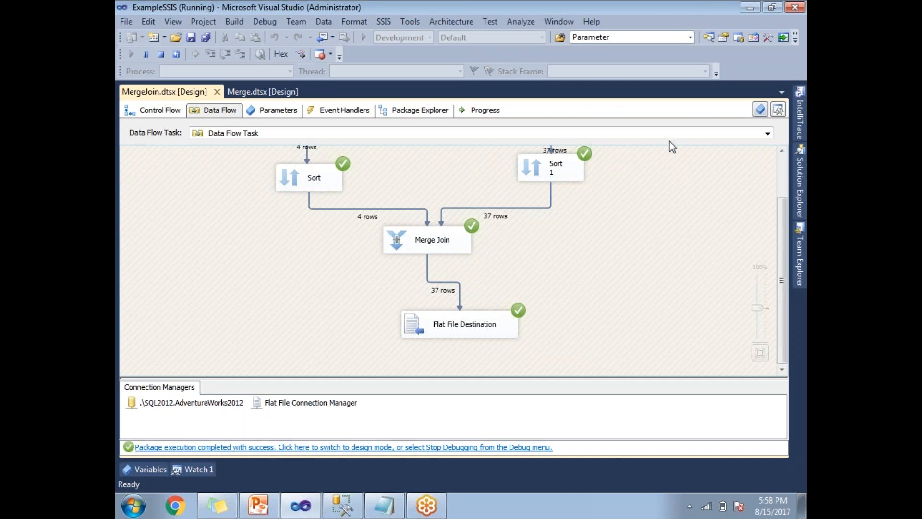